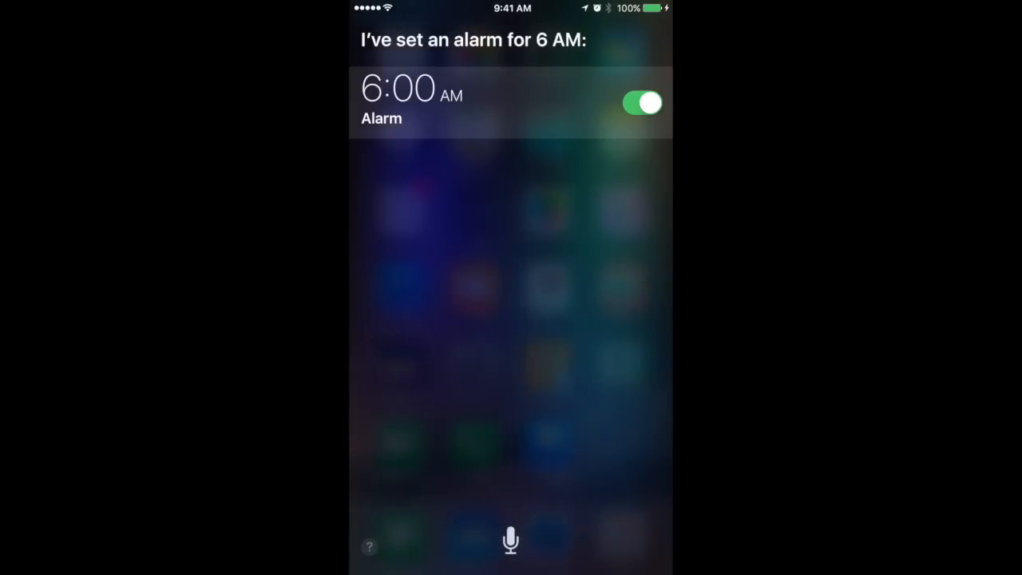
# Step: Ask Siri to set an alarm for 6:00 AM and turn it on
pyautogui.click(642, 102)
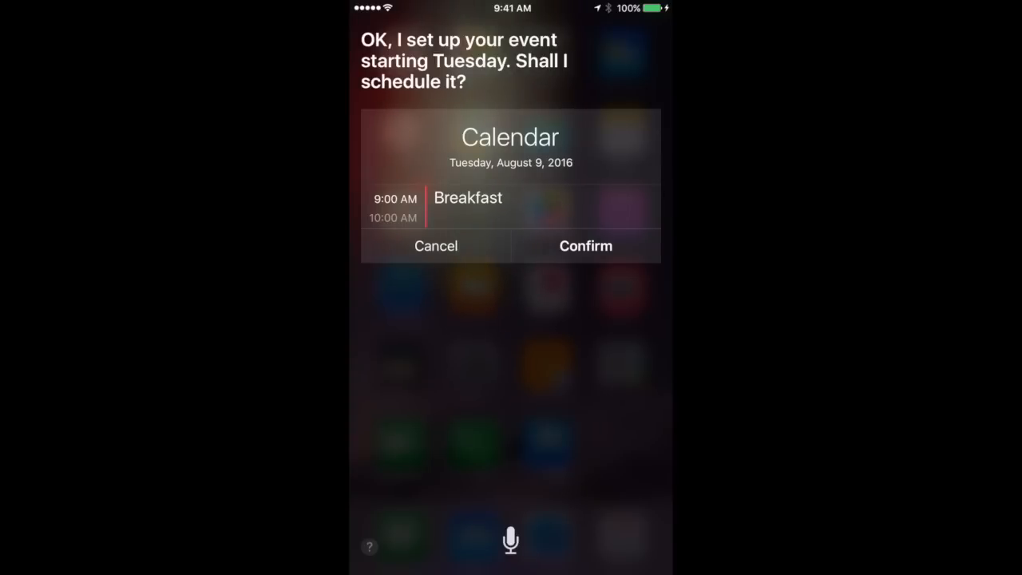
# Step: Ask Siri to schedule Breakfast for Tuesday at 9 AM
pyautogui.click(510, 539)
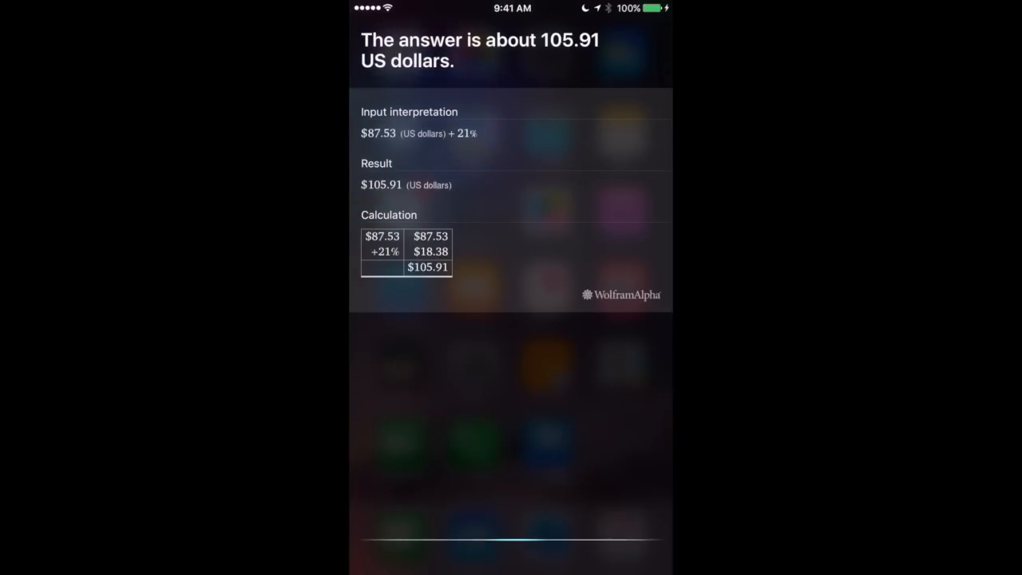
# Step: Type 'What is the area of a circle with a radius of 78' to Siri
pyautogui.write('What is the area of a circle with a radius of 78')
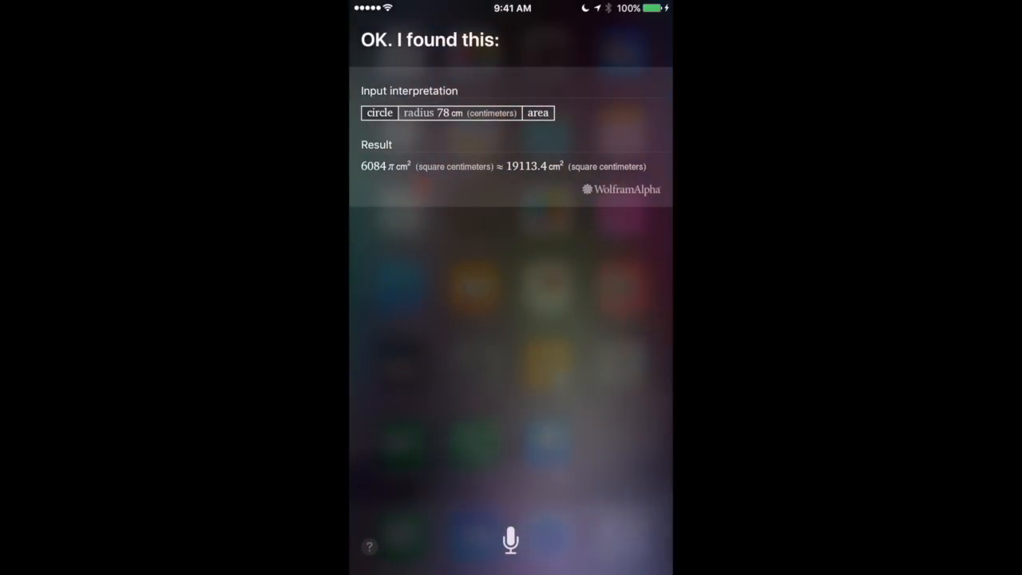
# Step: Ask Siri for a random number between 0 and 100, then to flip a coin
pyautogui.press('home')
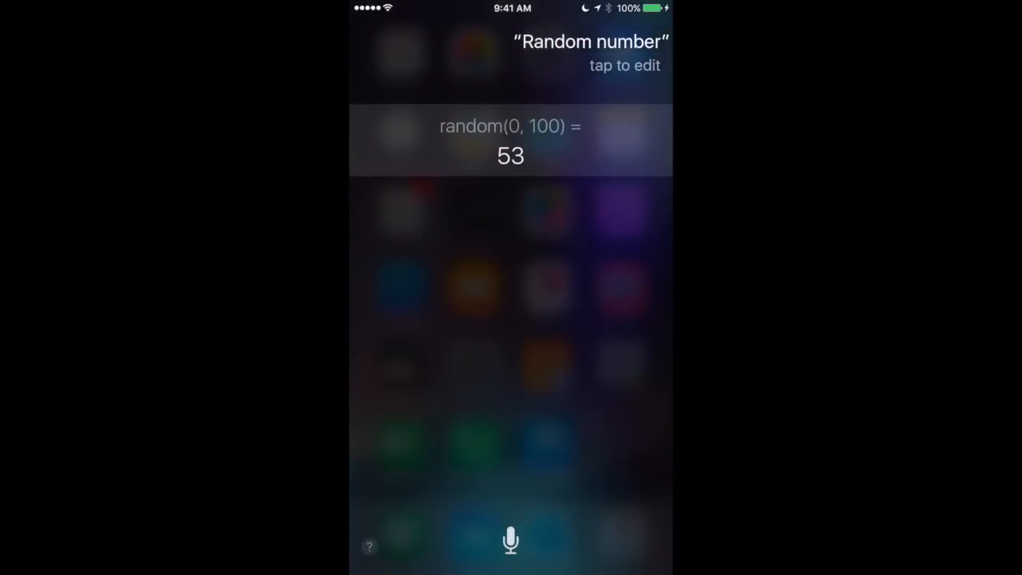
pyautogui.click(510, 539)
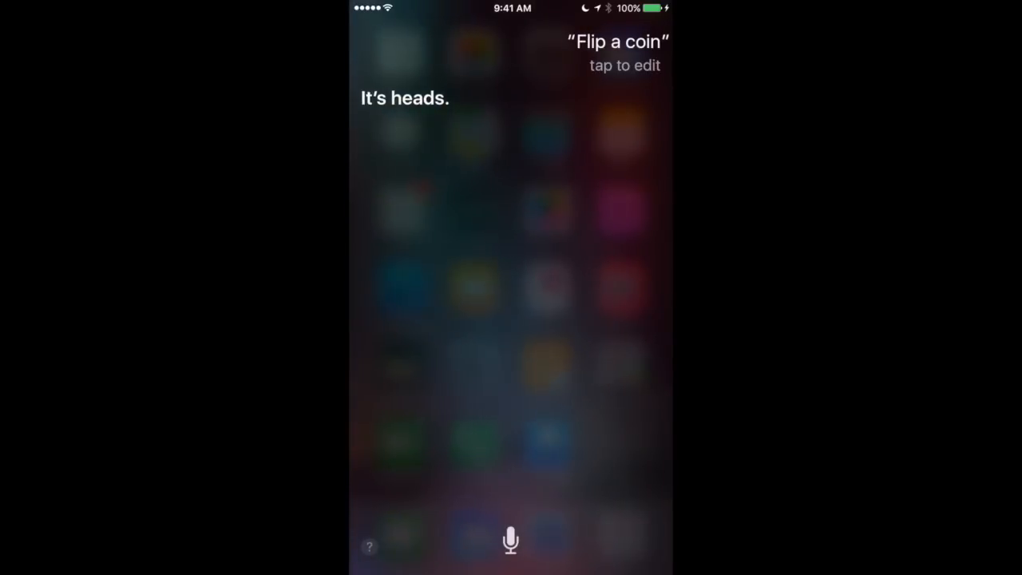
pyautogui.click(510, 539)
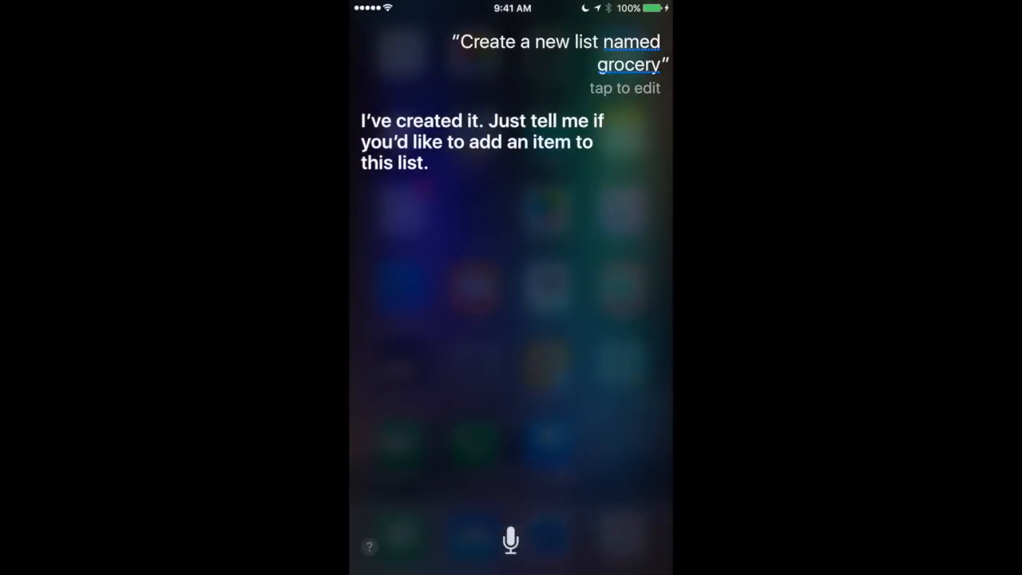
# Step: Ask Siri to create a new list named grocery
pyautogui.click(510, 539)
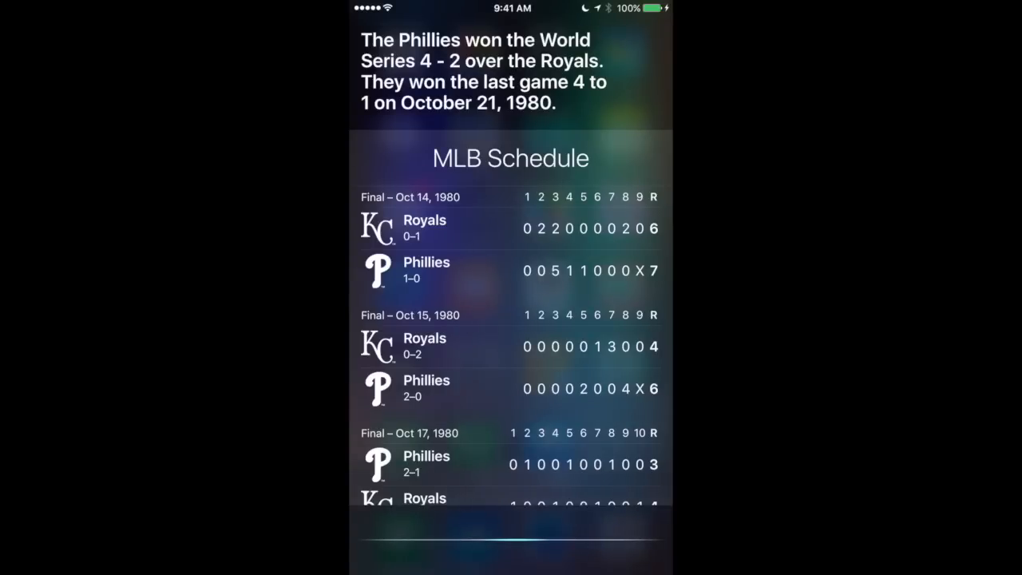
# Step: Ask Siri 'How many RBIs did Hank Aaron have' to get his career stats
pyautogui.write('How many RBIs did hank Aaron have')
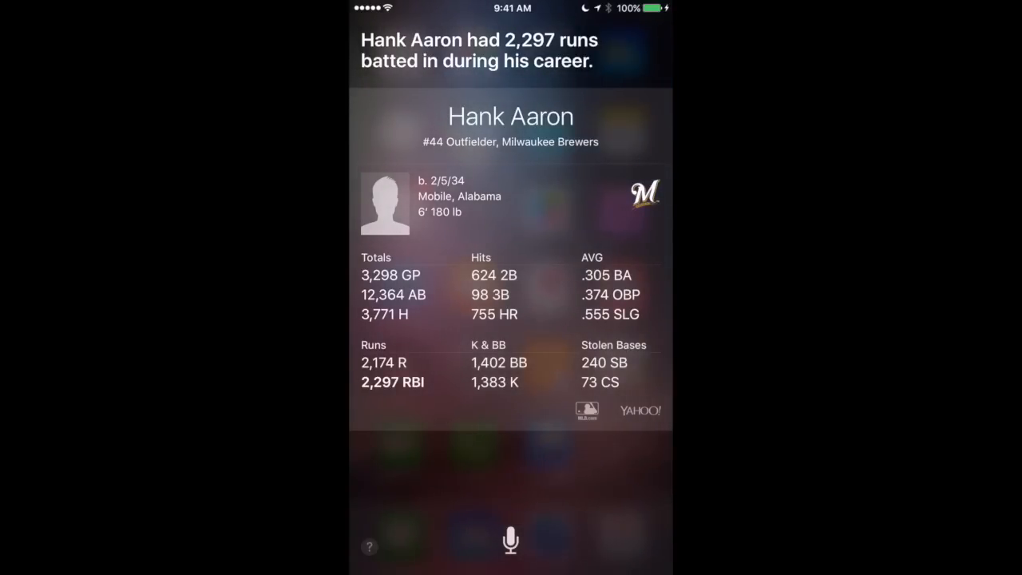
pyautogui.press('home')
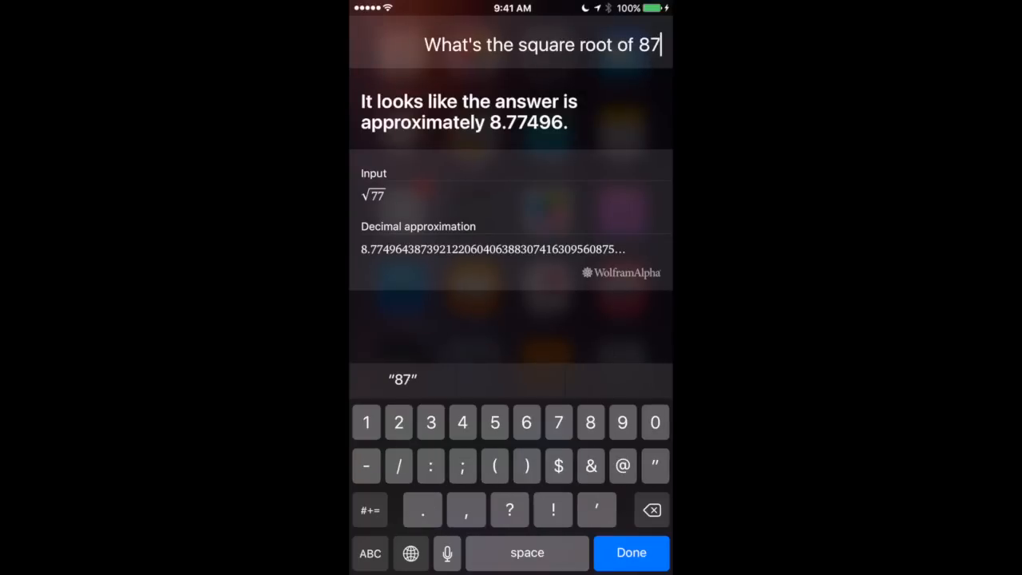
# Step: Submit the corrected question 'What's the square root of 87'
pyautogui.click(631, 552)
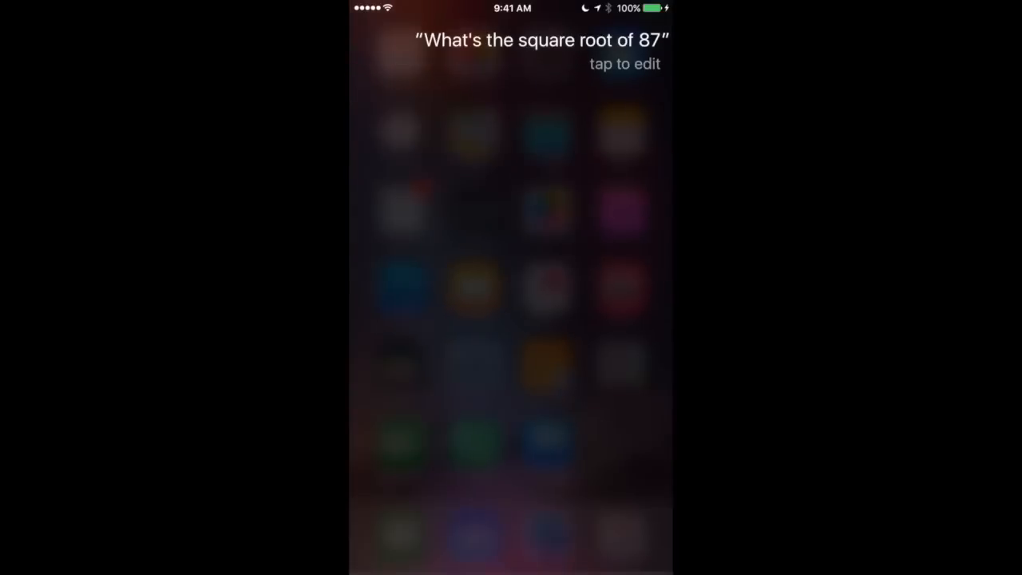